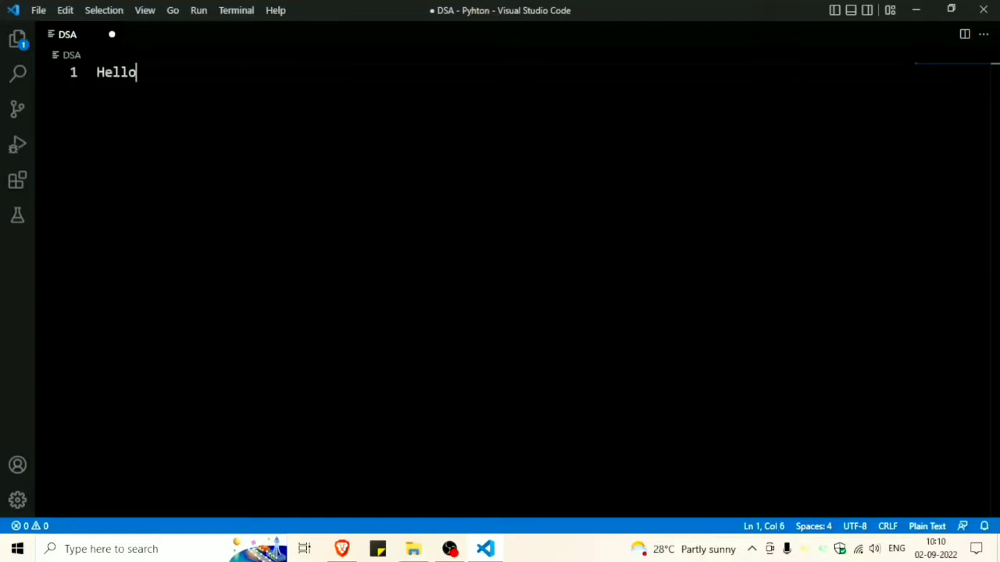
Step: Write the greeting line 'guys here is complete notes of dsa by code with harry bhai'
{"action": "type", "text": "guys"}
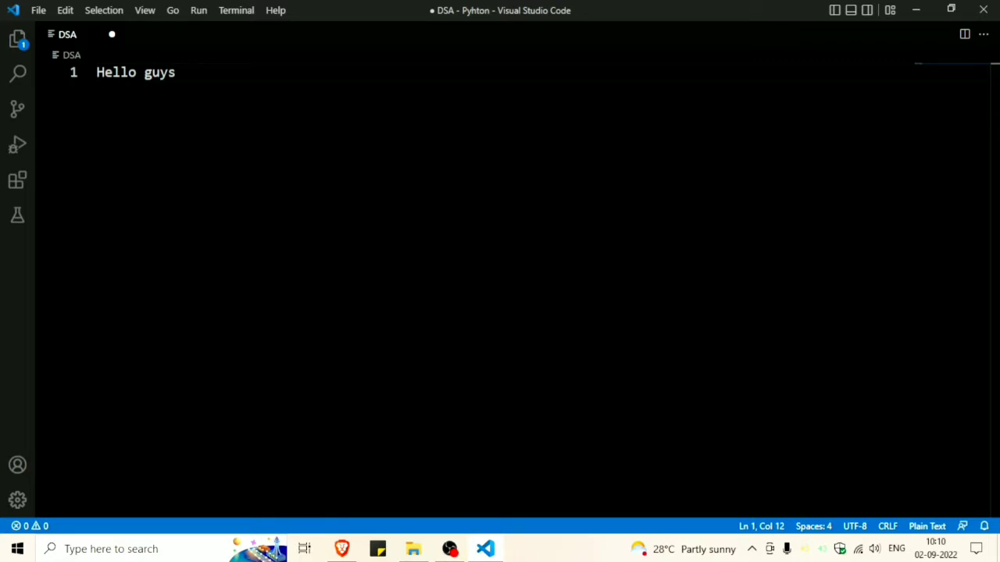
{"action": "type", "text": "h"}
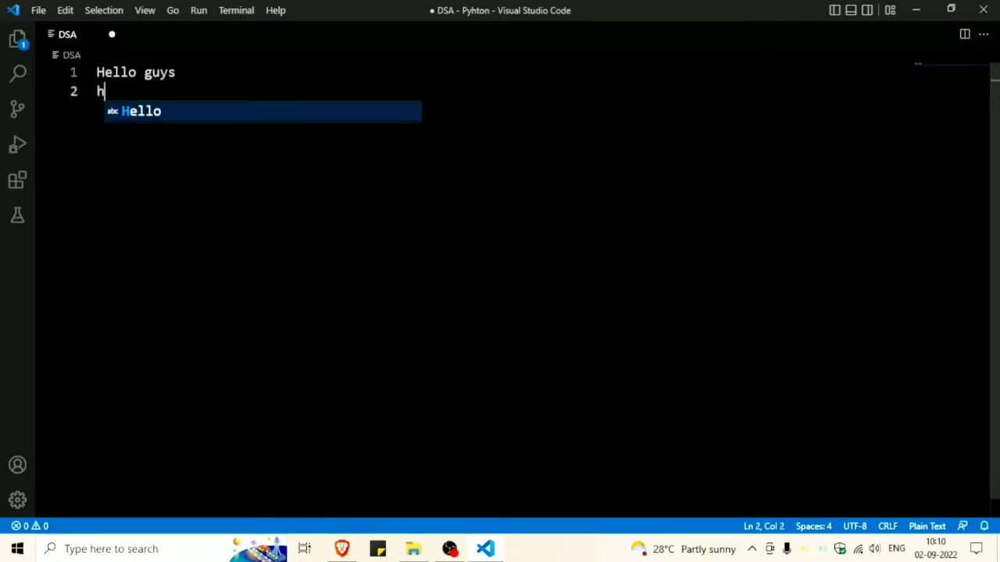
{"action": "type", "text": "ere is com"}
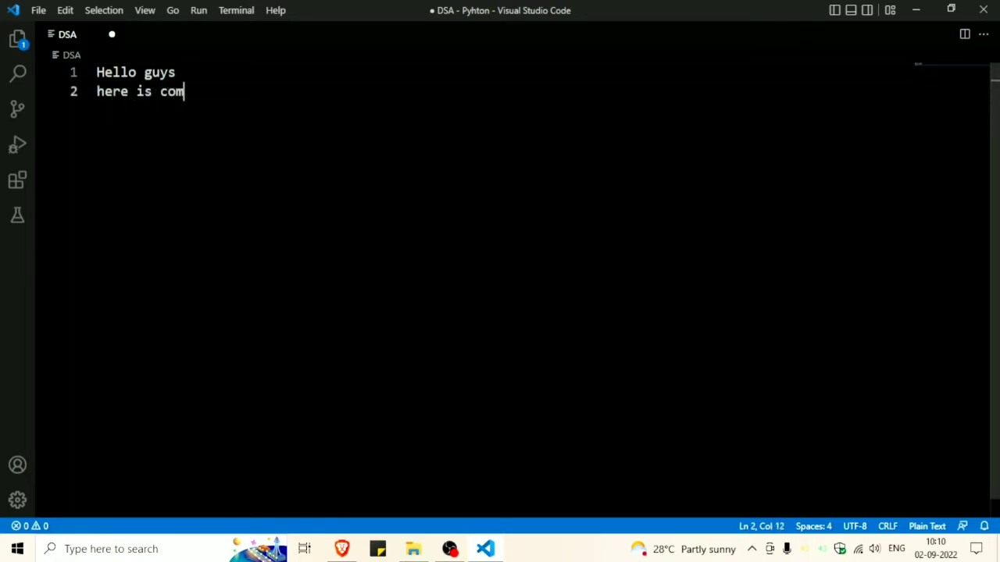
{"action": "type", "text": "plete no"}
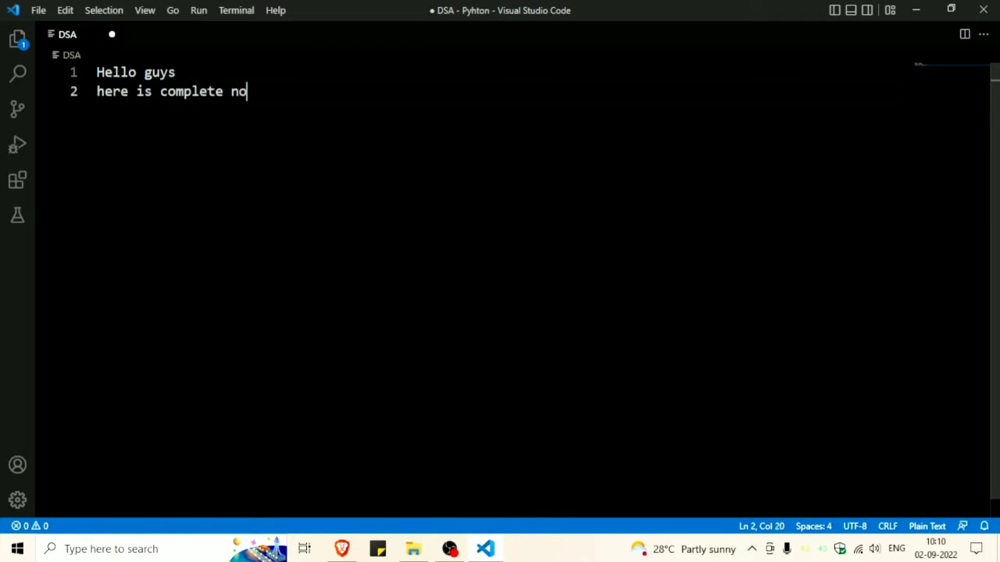
{"action": "type", "text": "tes of"}
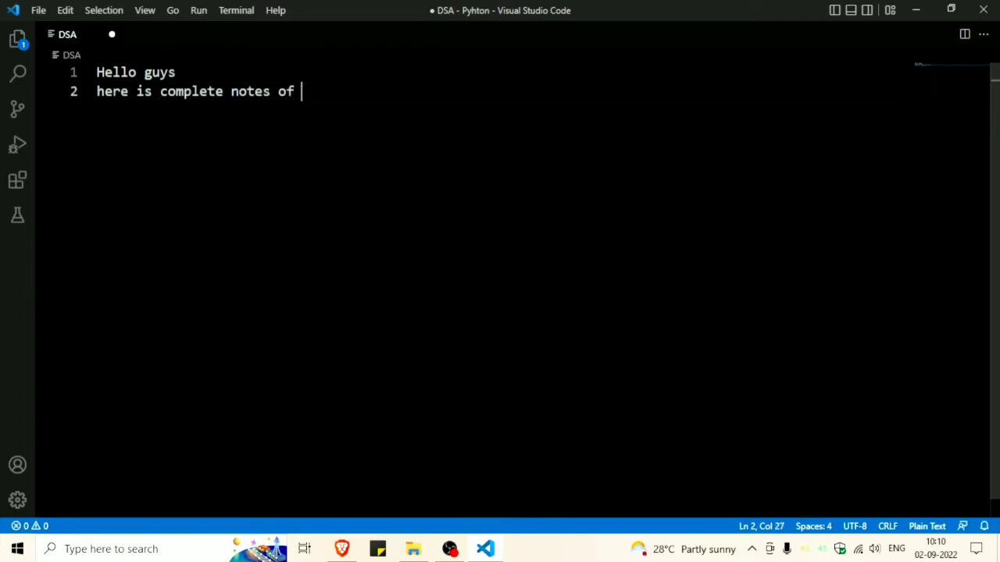
{"action": "type", "text": "dsa"}
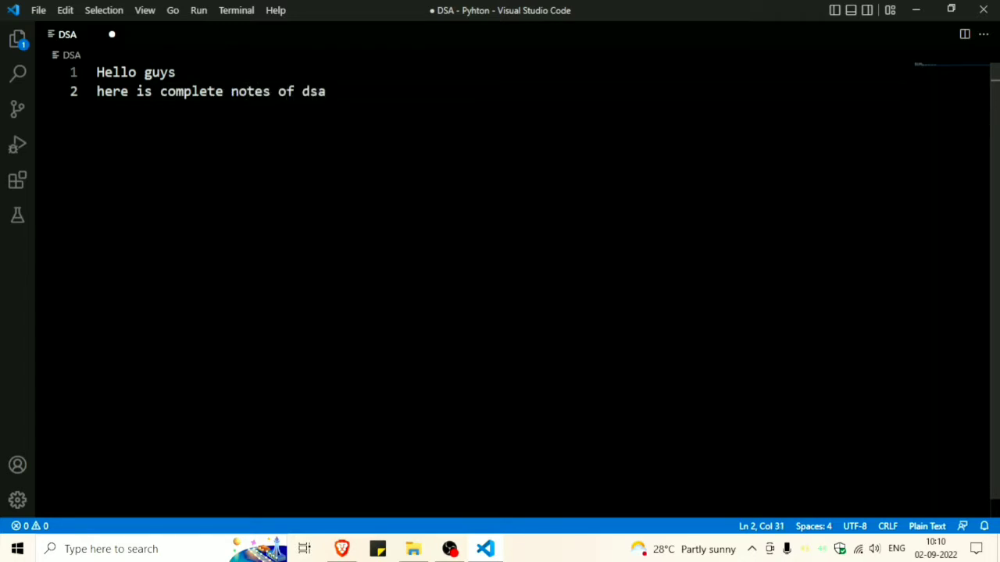
{"action": "type", "text": "by code with ha"}
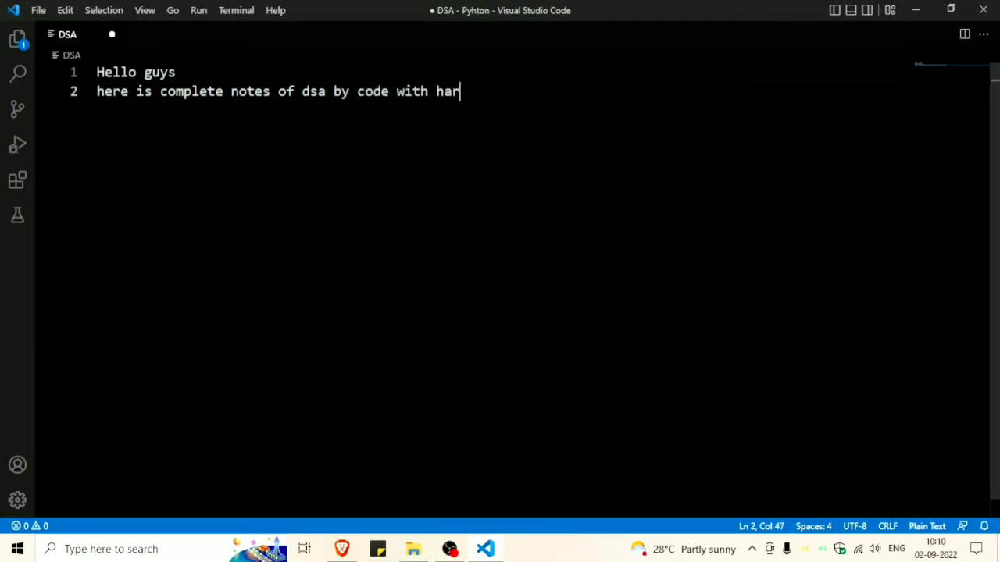
{"action": "type", "text": "ry bhai"}
{"action": "type", "text": "remember"}
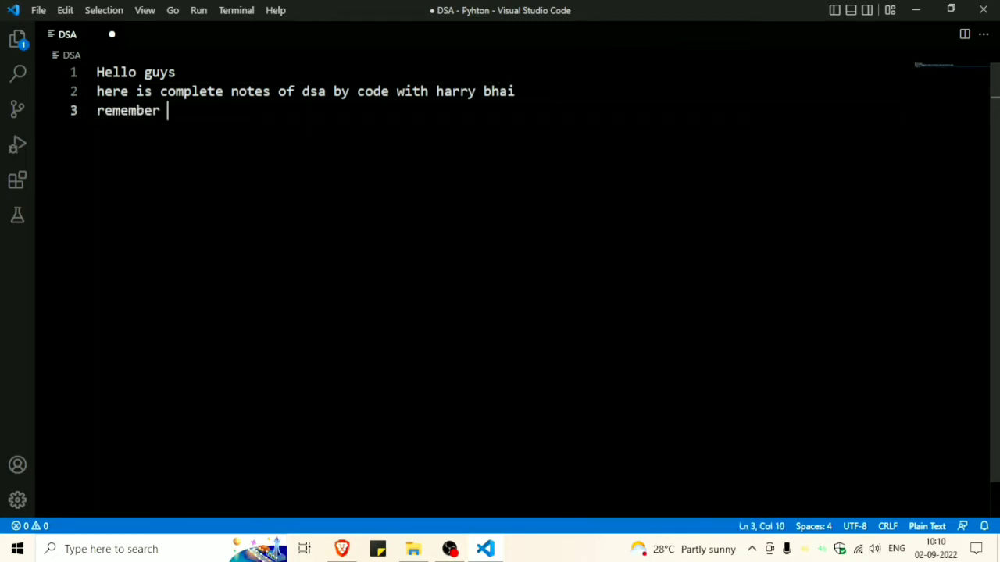
Step: Add the line noting these are not my notes, ending with a period
{"action": "type", "text": "this is not"}
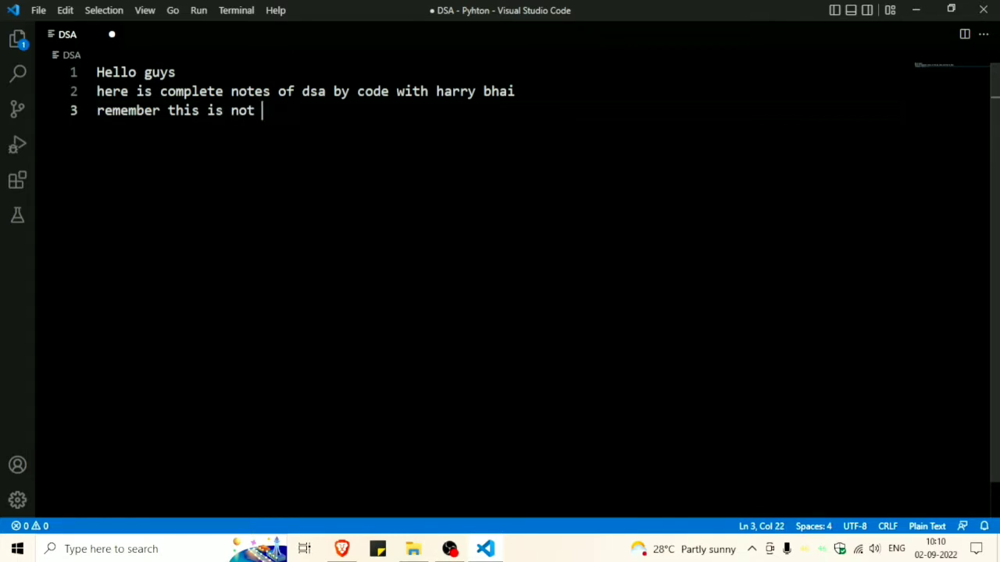
{"action": "type", "text": "my nots"}
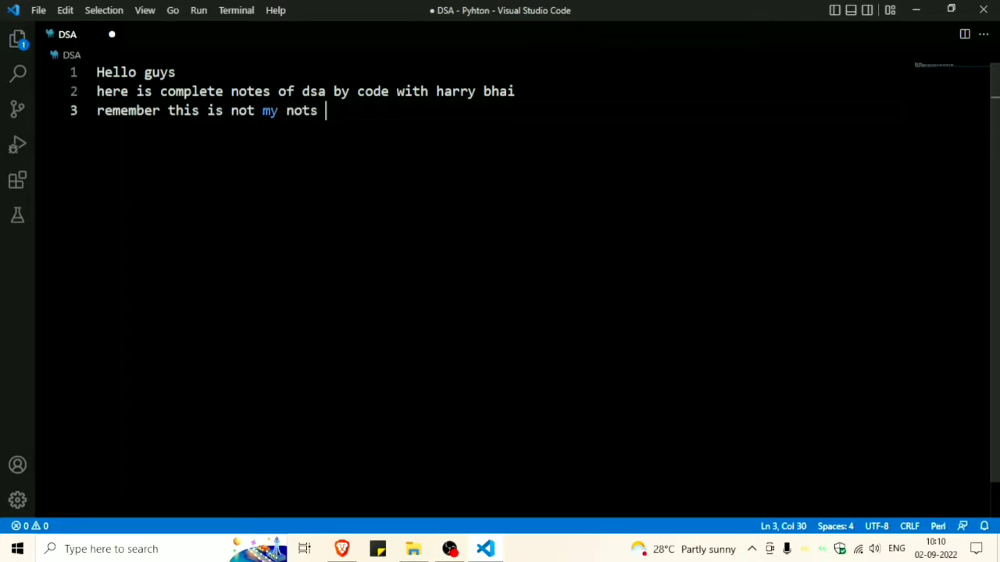
{"action": "type", "text": "e"}
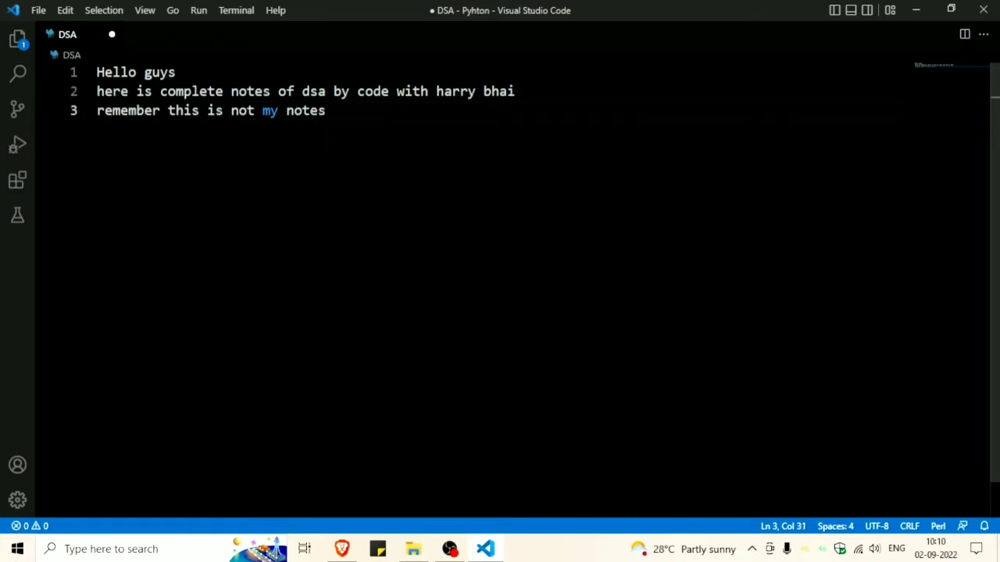
{"action": "type", "text": "..."}
{"action": "type", "text": "Every"}
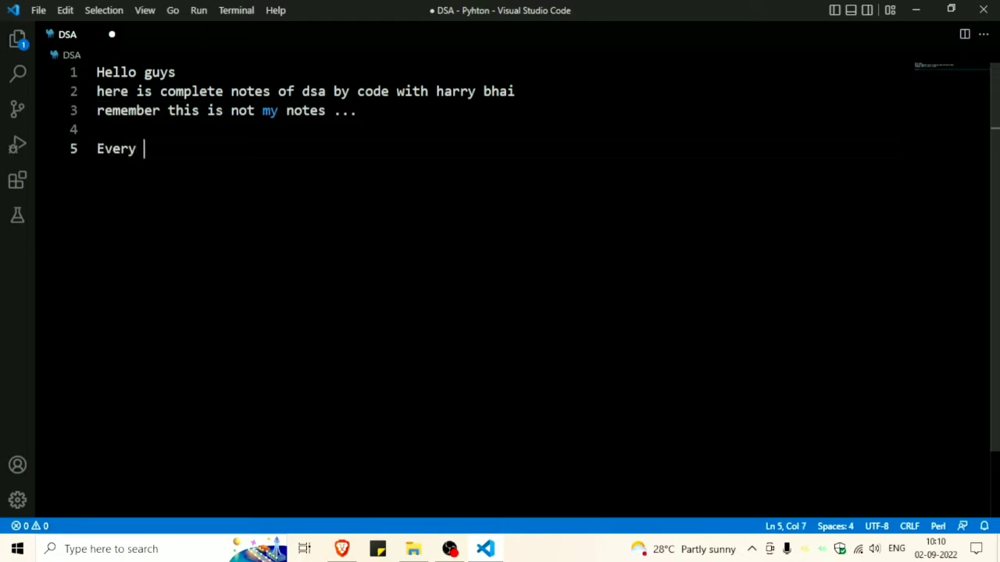
Step: Write that the PDF was downloaded from the CWH website, ending with '...'
{"action": "type", "text": "possi"}
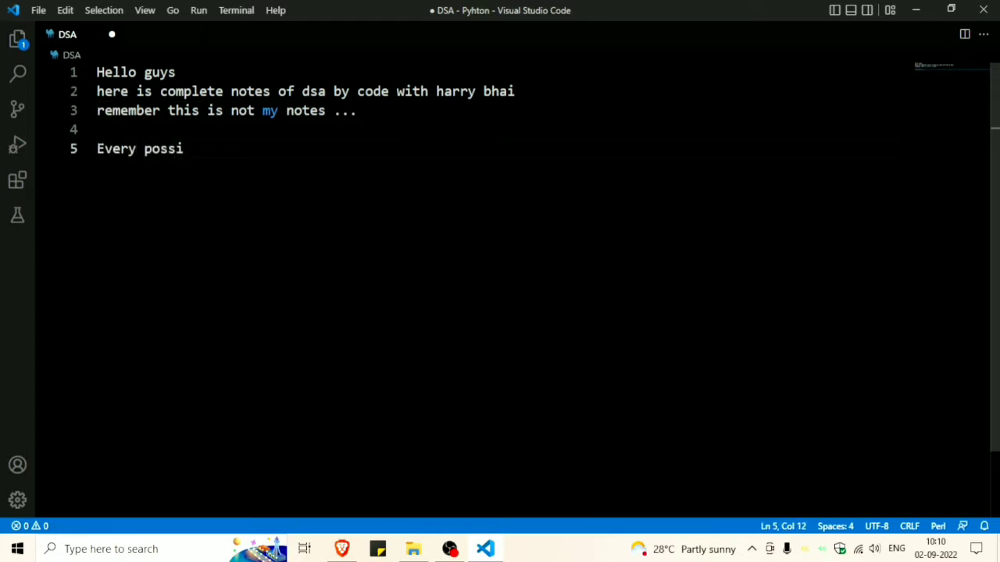
{"action": "type", "text": "ble pdf i"}
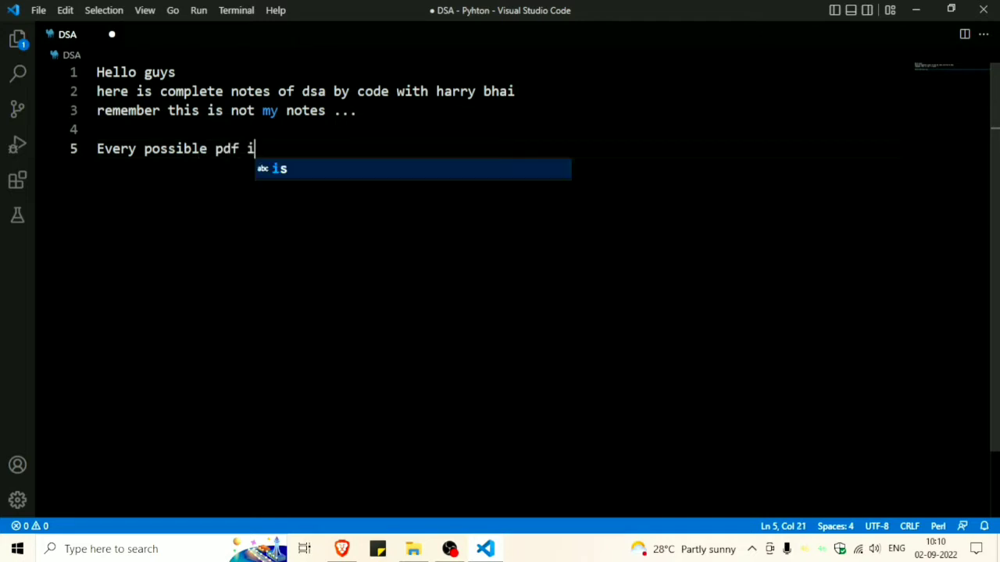
{"action": "type", "text": "donw"}
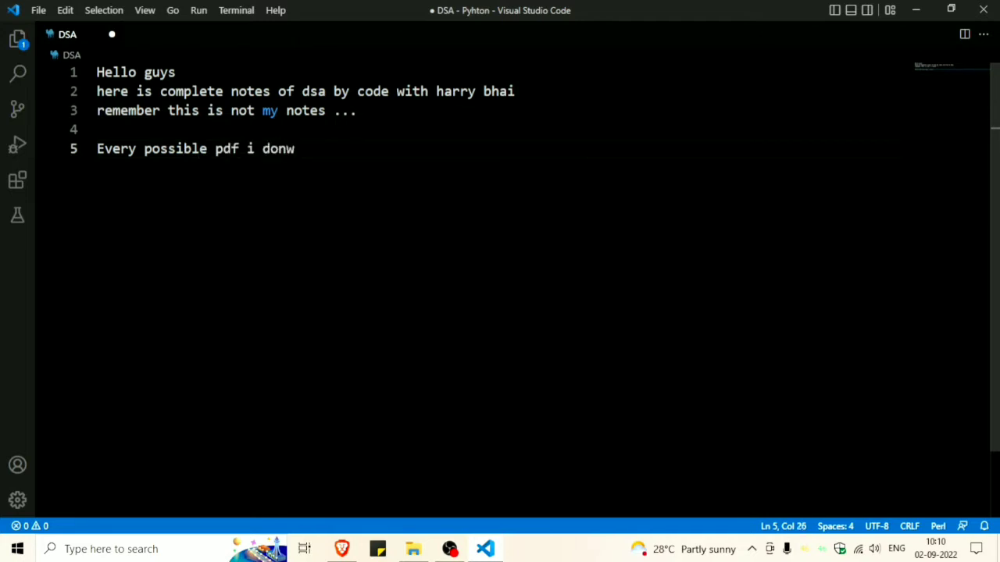
{"action": "type", "text": "l"}
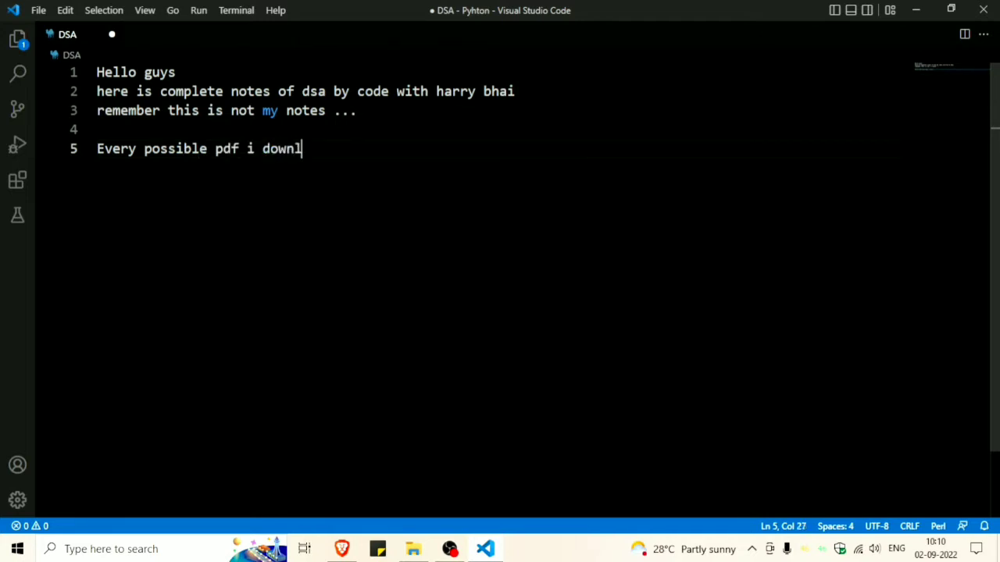
{"action": "type", "text": "oad from c"}
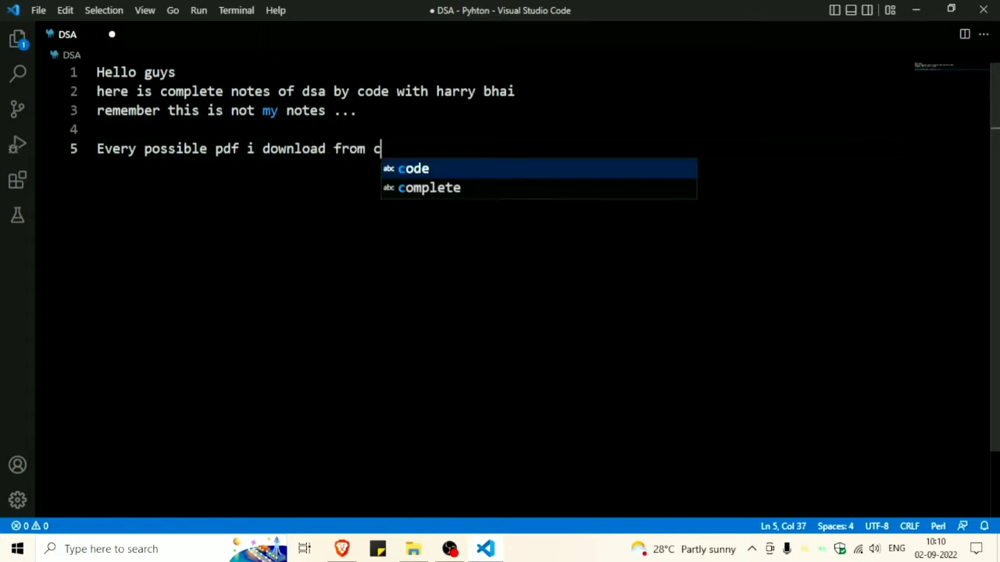
{"action": "type", "text": "wh we"}
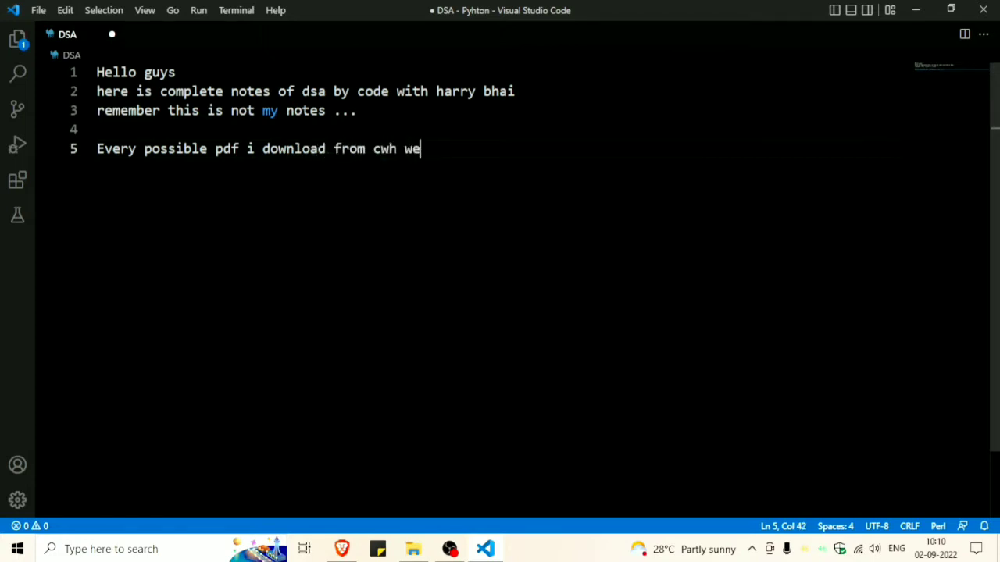
{"action": "type", "text": "bsite i"}
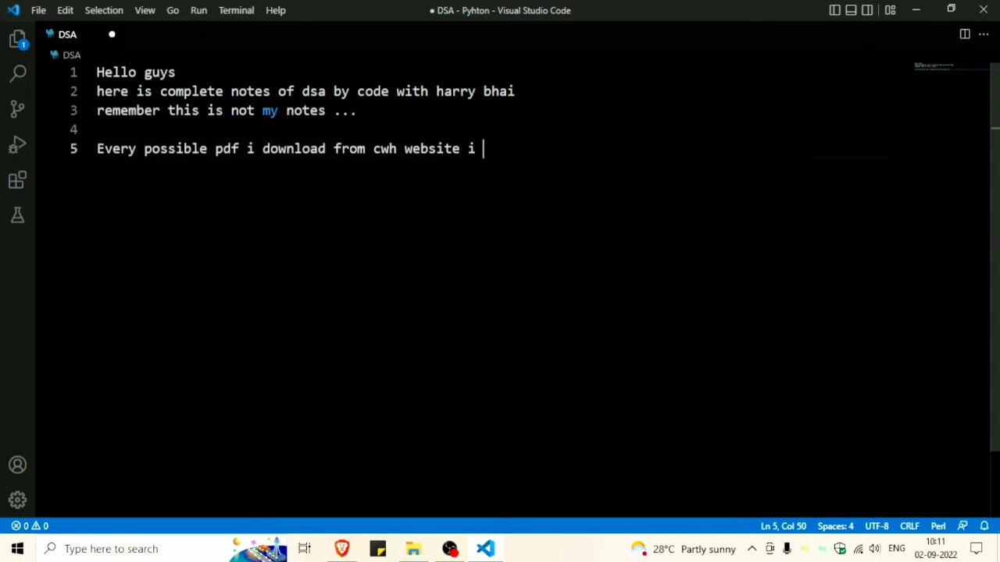
{"action": "type", "text": "..."}
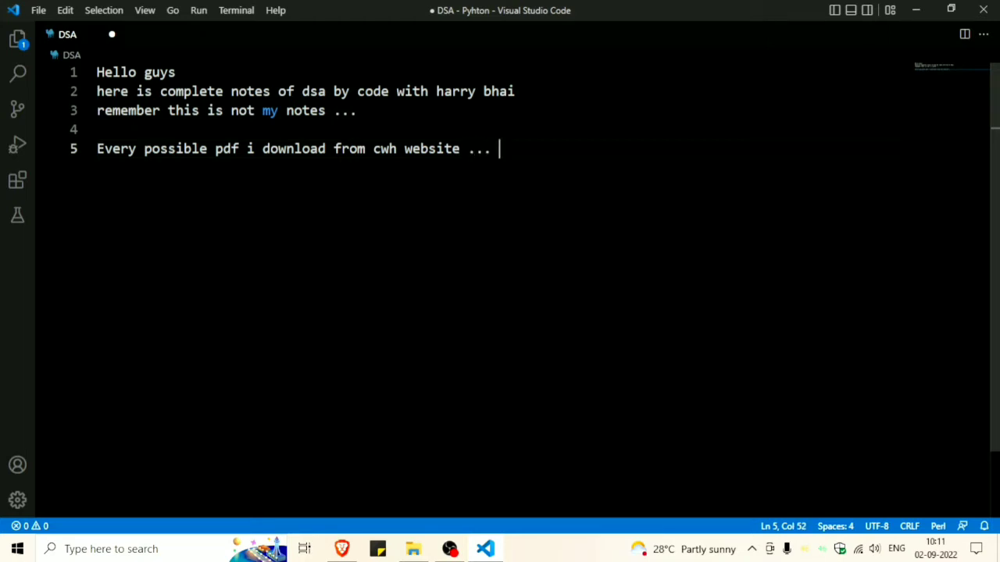
Step: Add the line 'for more information kindly comment me'
{"action": "type", "text": "for mor"}
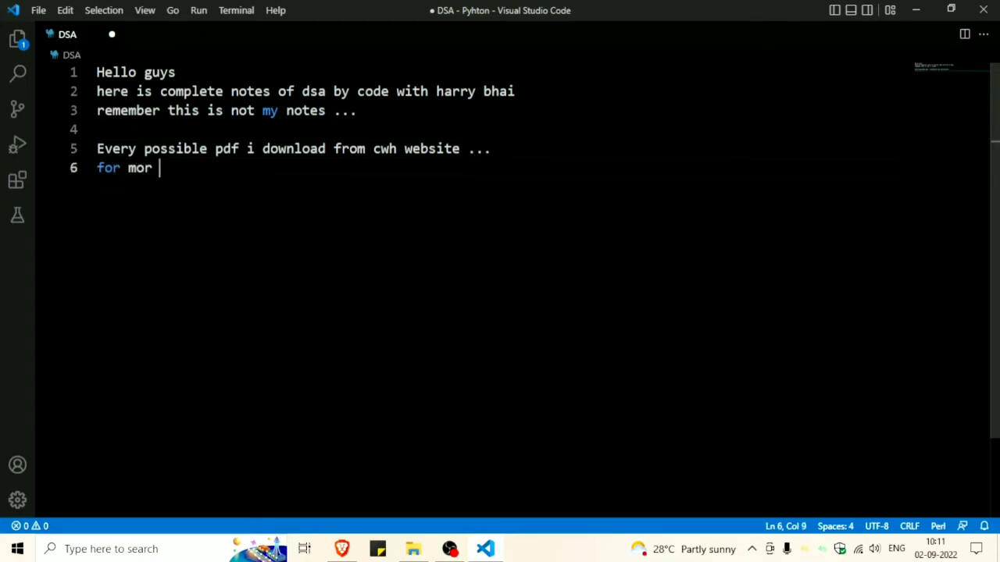
{"action": "type", "text": "e"}
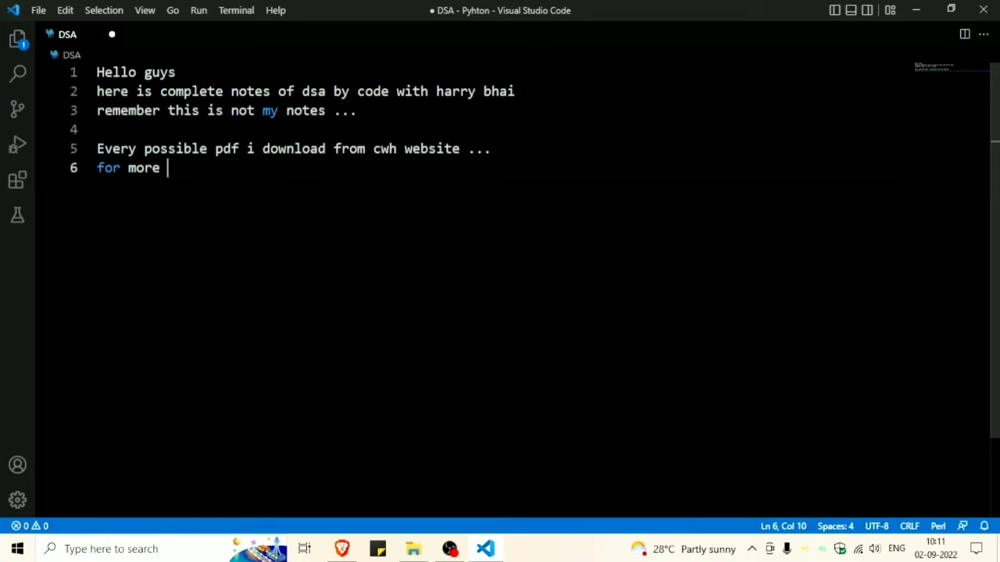
{"action": "type", "text": "inf"}
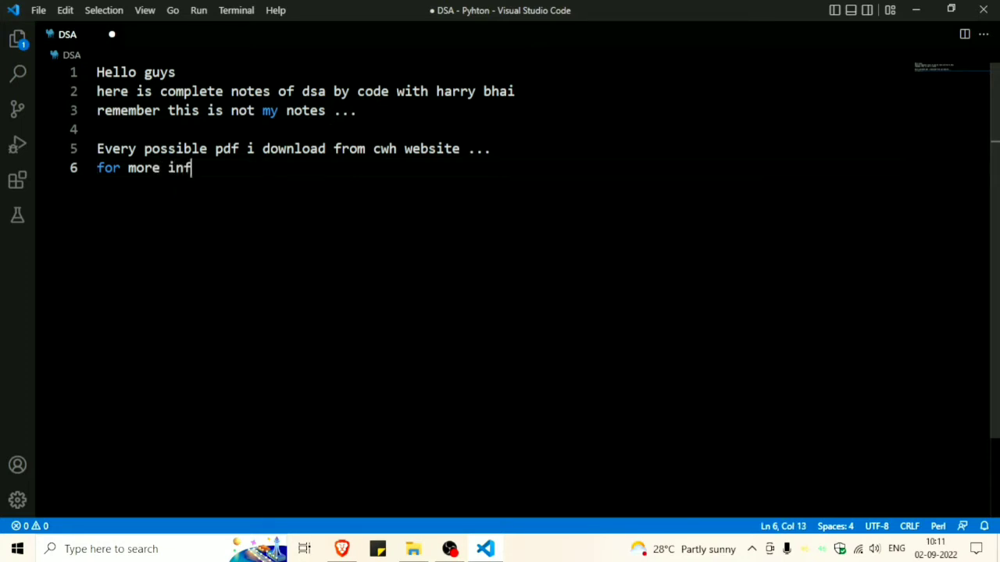
{"action": "type", "text": "ormation"}
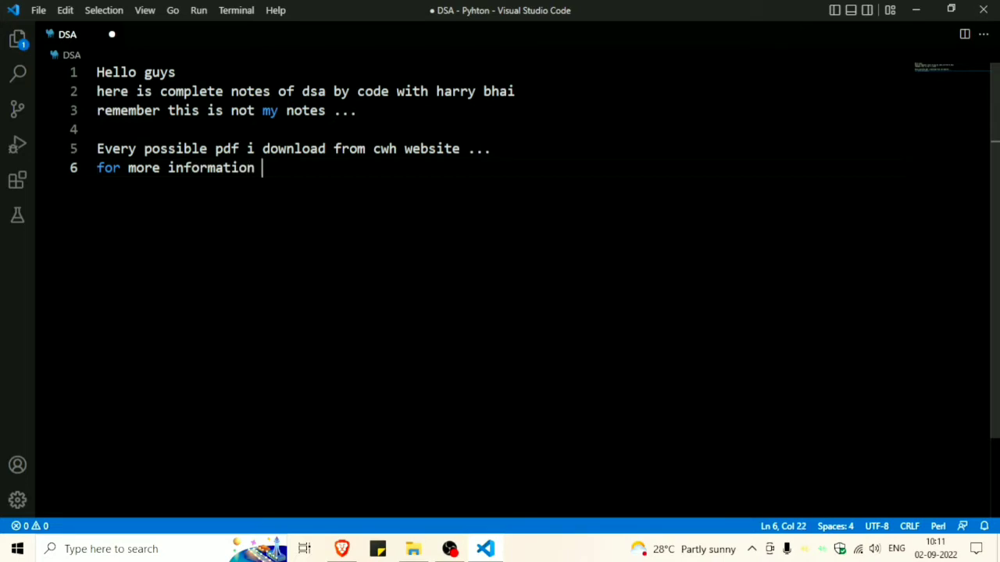
{"action": "type", "text": "kindly"}
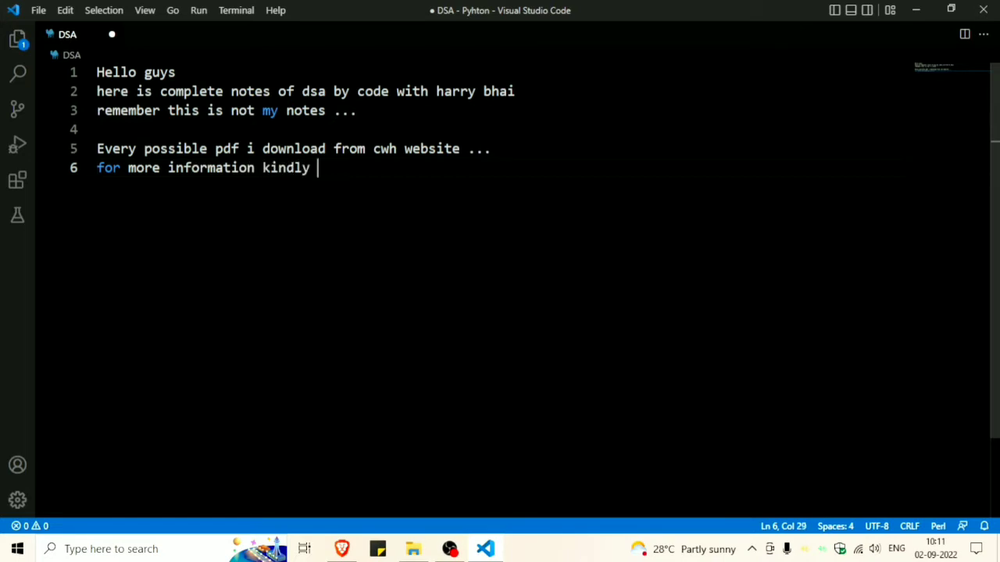
{"action": "type", "text": "comment me :)"}
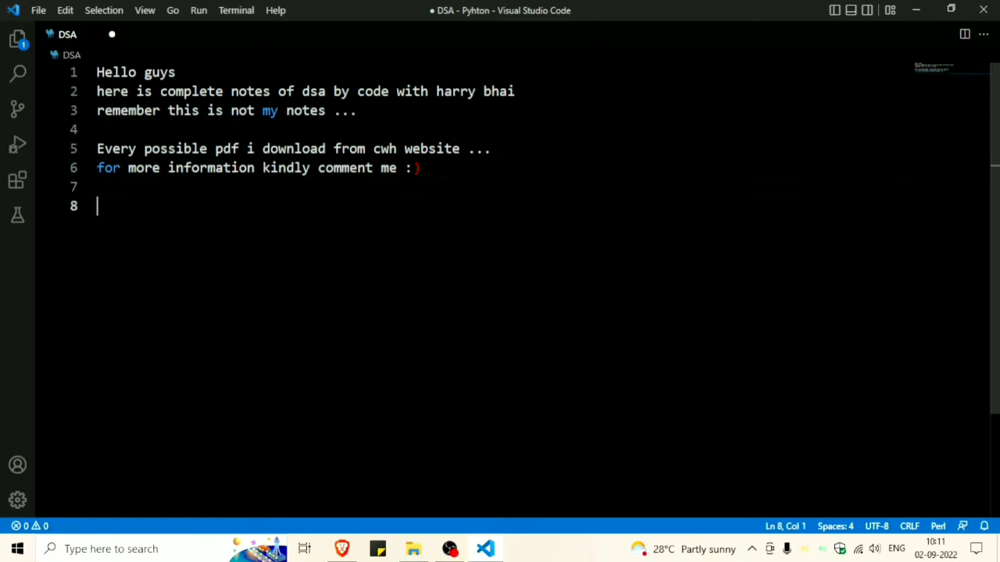
Step: End the note with 'Thanks' and 'Dont forget to like sub and share'
{"action": "type", "text": "Thanks"}
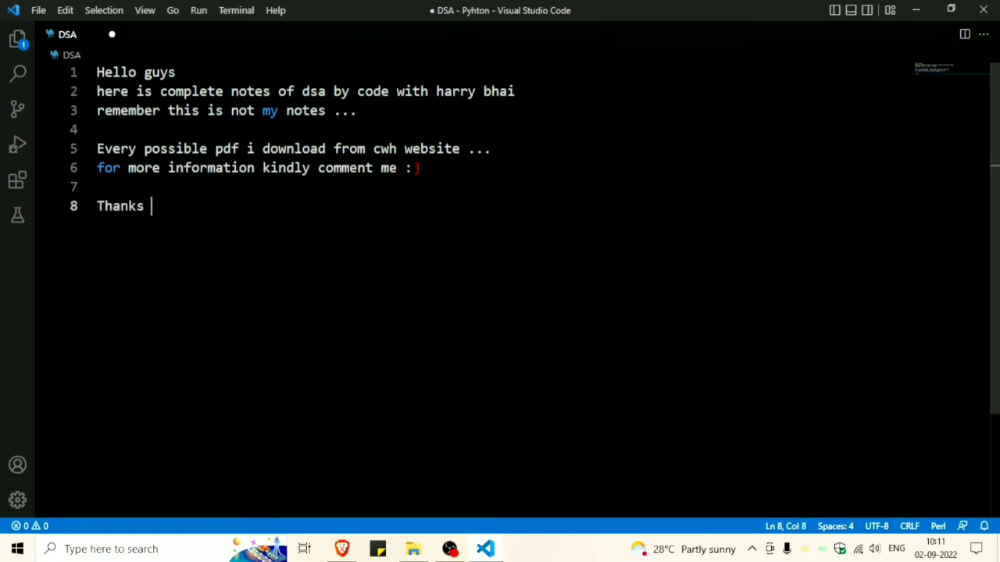
{"action": "type", "text": "Dont"}
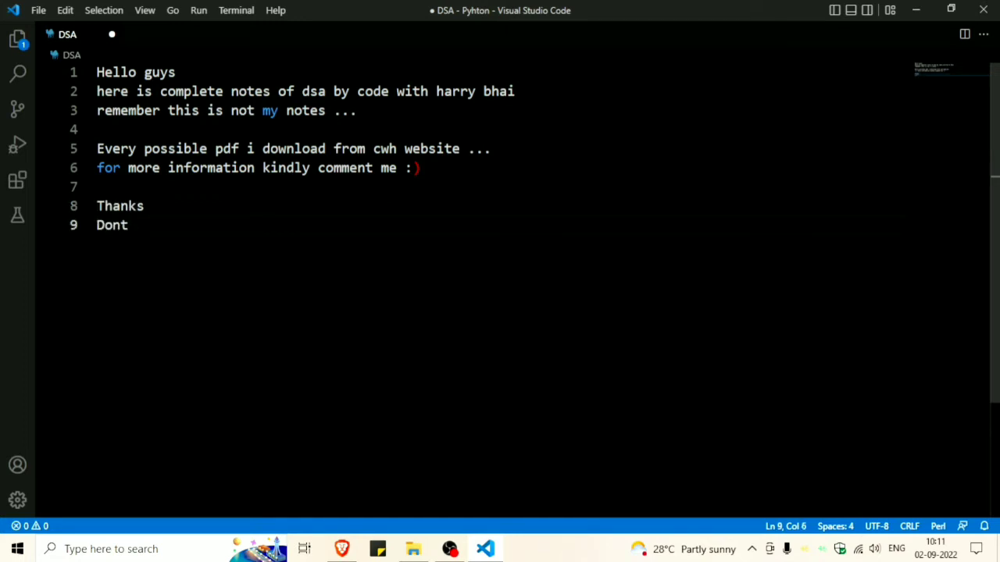
{"action": "type", "text": "forget"}
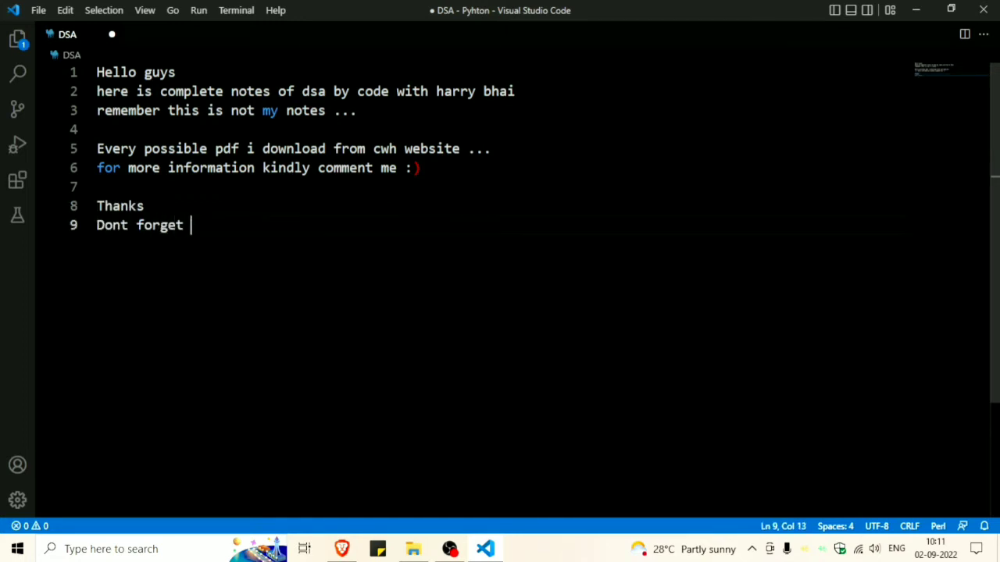
{"action": "type", "text": "to li"}
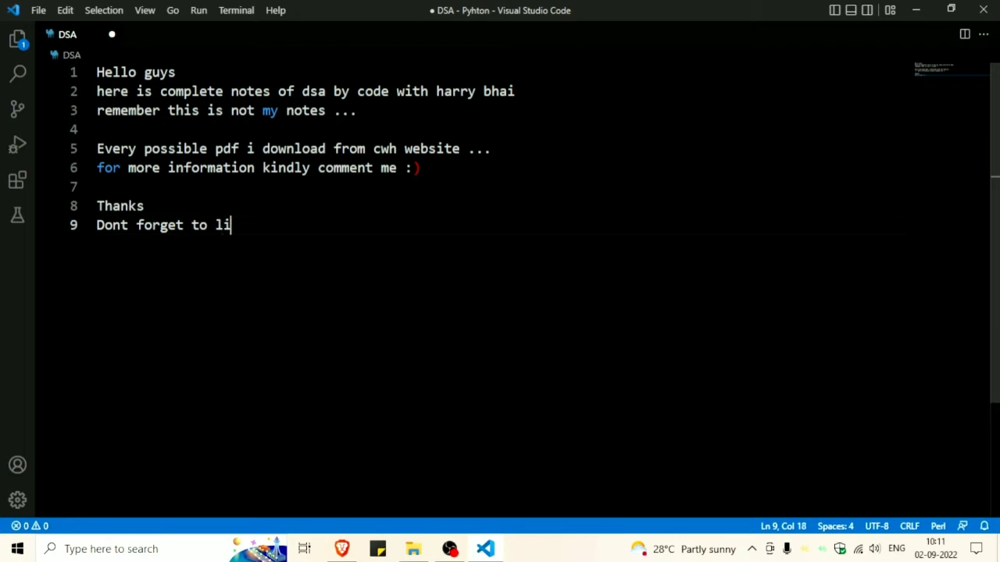
{"action": "type", "text": "ke sub"}
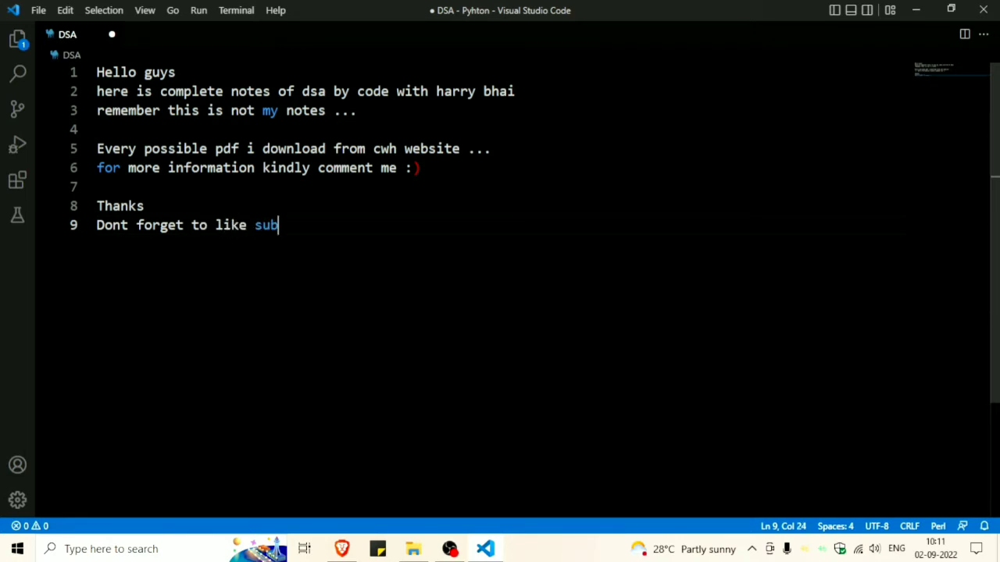
{"action": "type", "text": "and"}
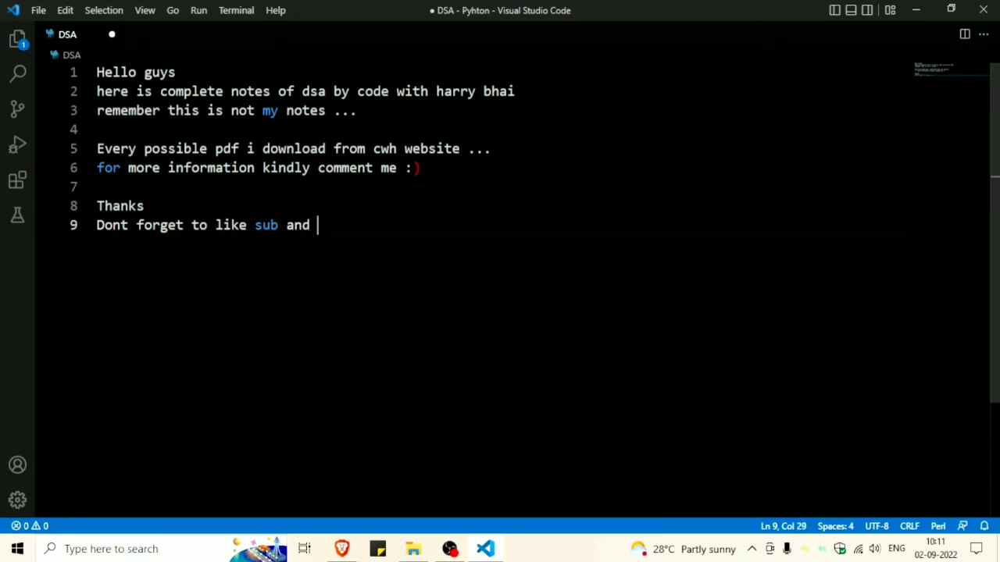
{"action": "type", "text": "shrea"}
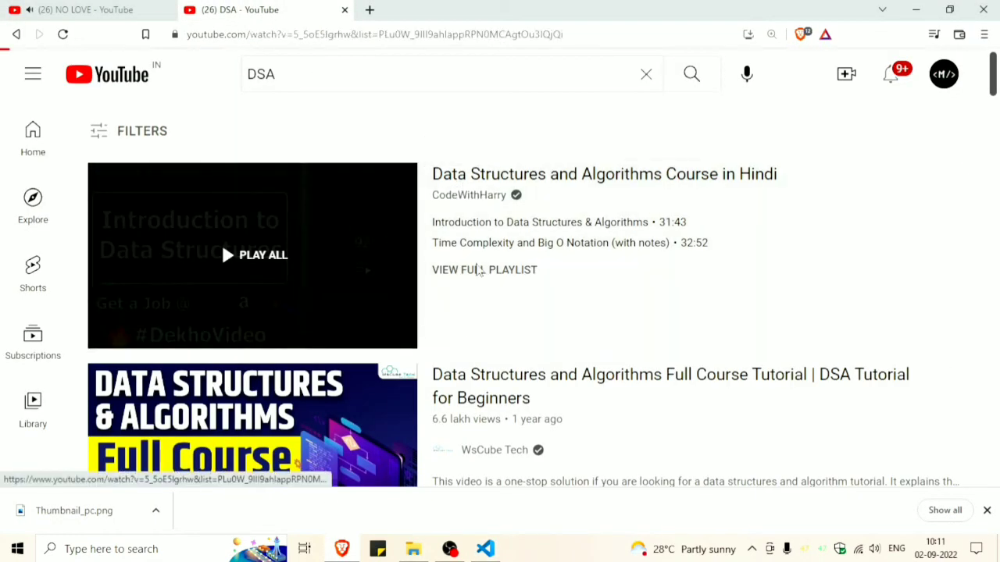
Step: Open the full DSA playlist and scroll down to the Insertion Sort in C lesson
{"action": "left_click", "coordinate": [253, 254]}
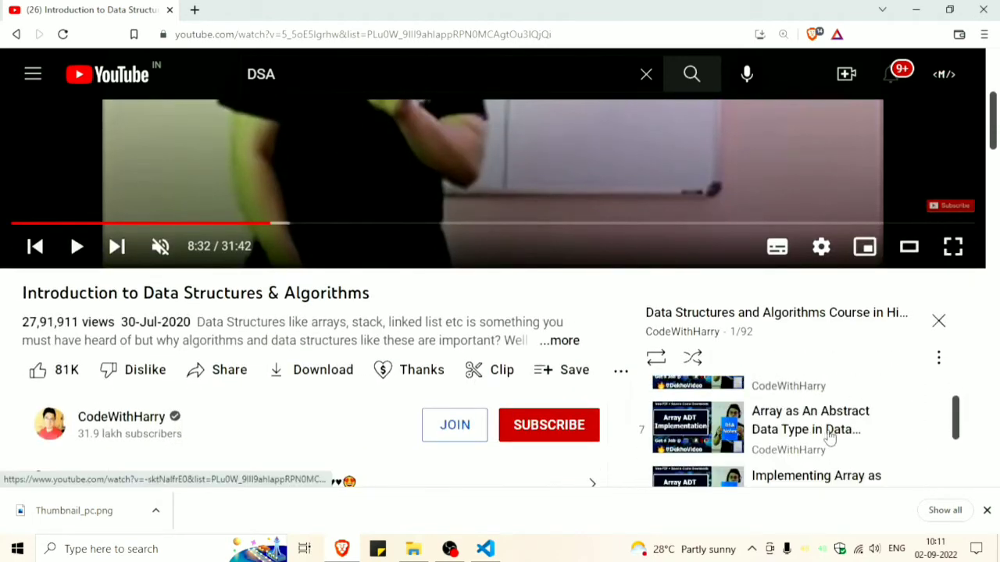
{"action": "scroll", "scroll_direction": "down", "scroll_amount": 3}
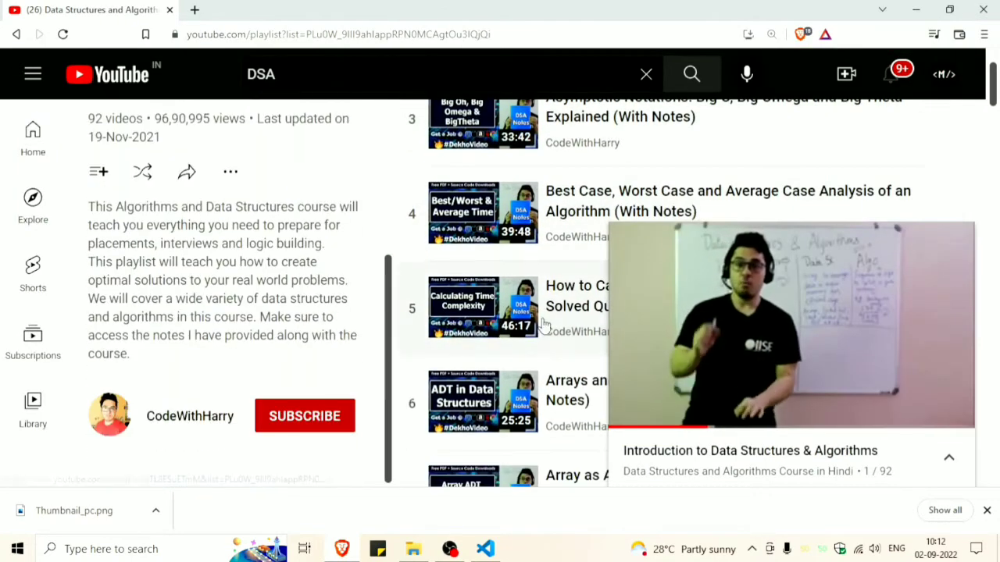
{"action": "scroll", "scroll_direction": "down", "scroll_amount": 3}
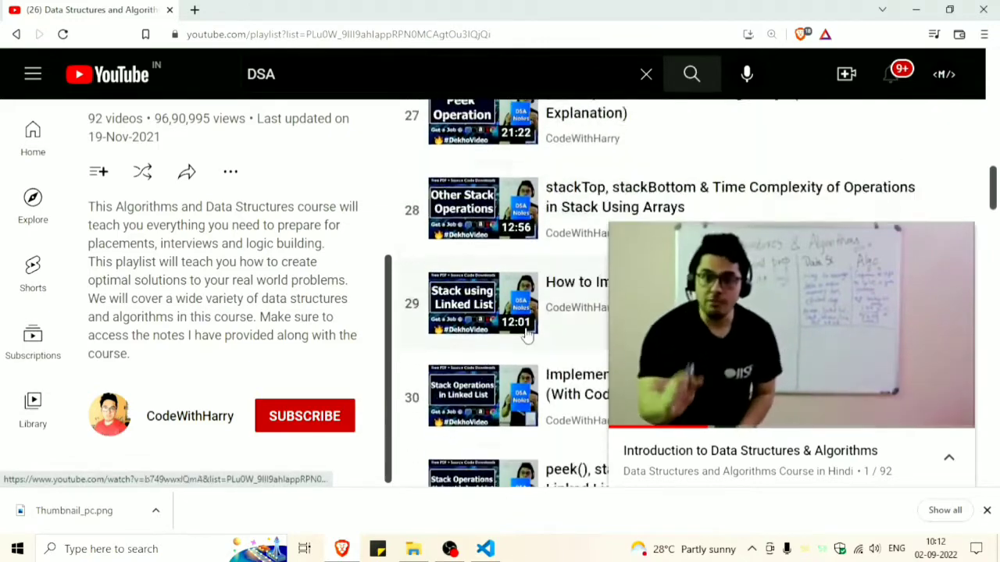
{"action": "scroll", "scroll_direction": "down", "scroll_amount": 3}
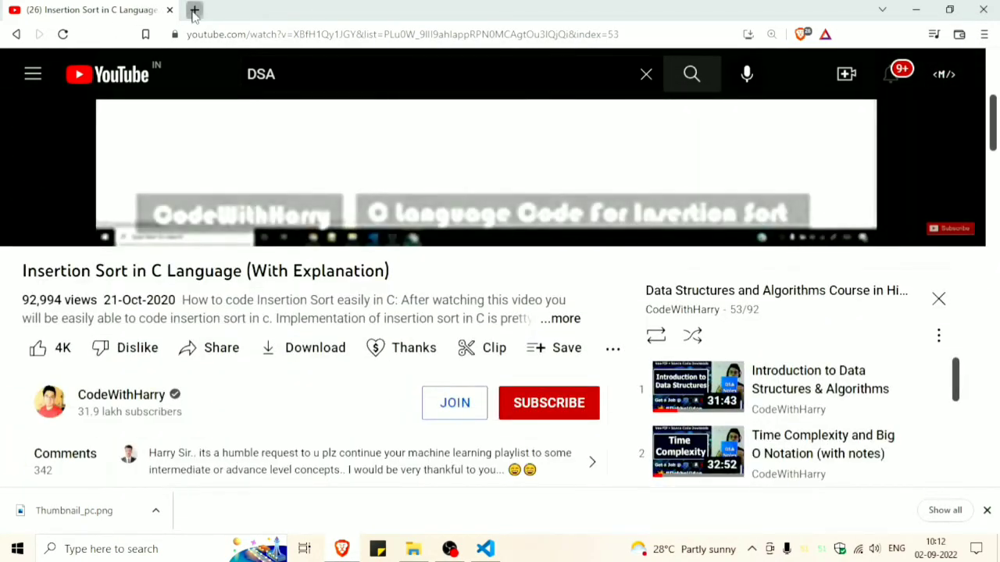
Step: Open a new Brave tab and focus the address bar to reach the Google Drive PDF
{"action": "left_click", "coordinate": [194, 9]}
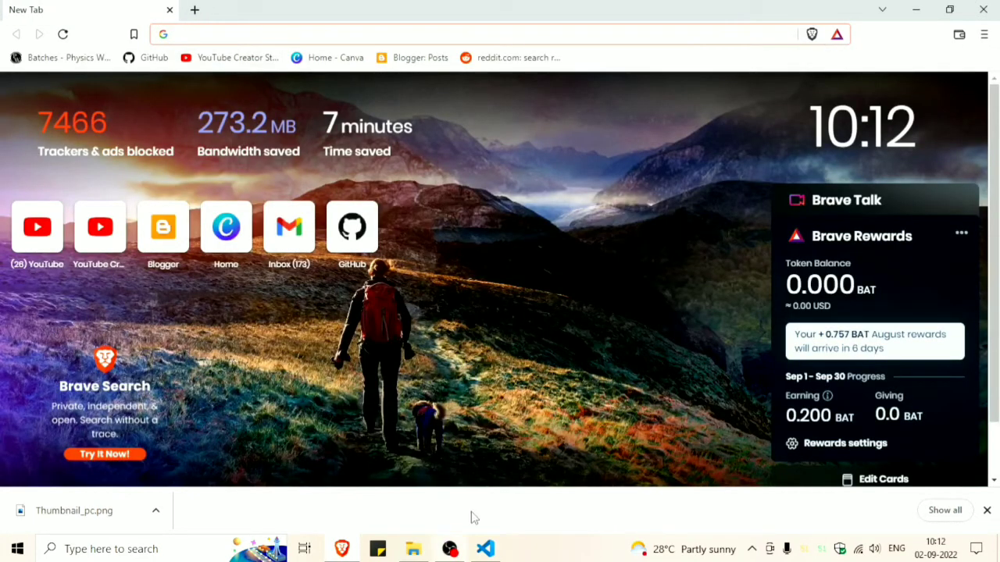
{"action": "left_click", "coordinate": [468, 34]}
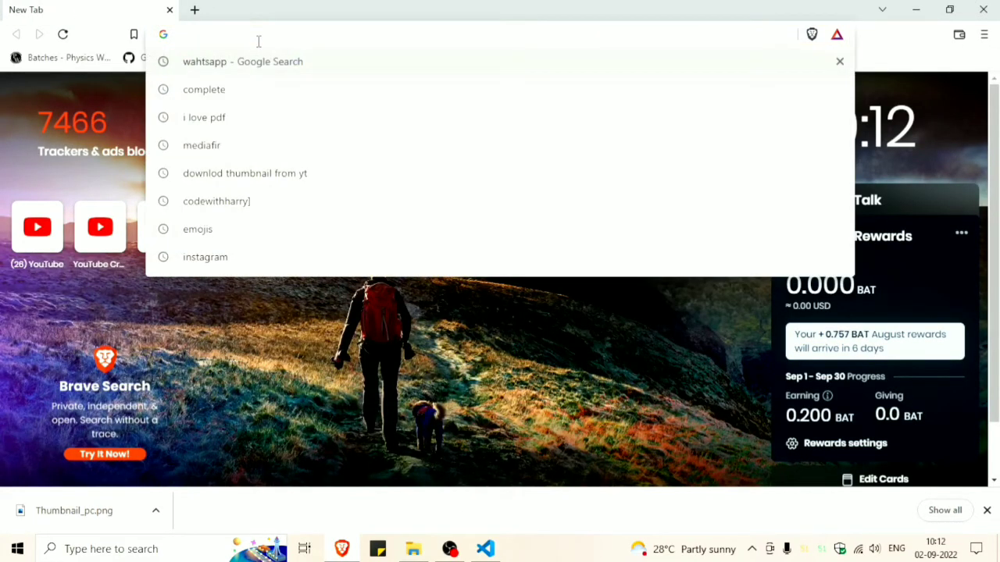
{"action": "left_click", "coordinate": [985, 34]}
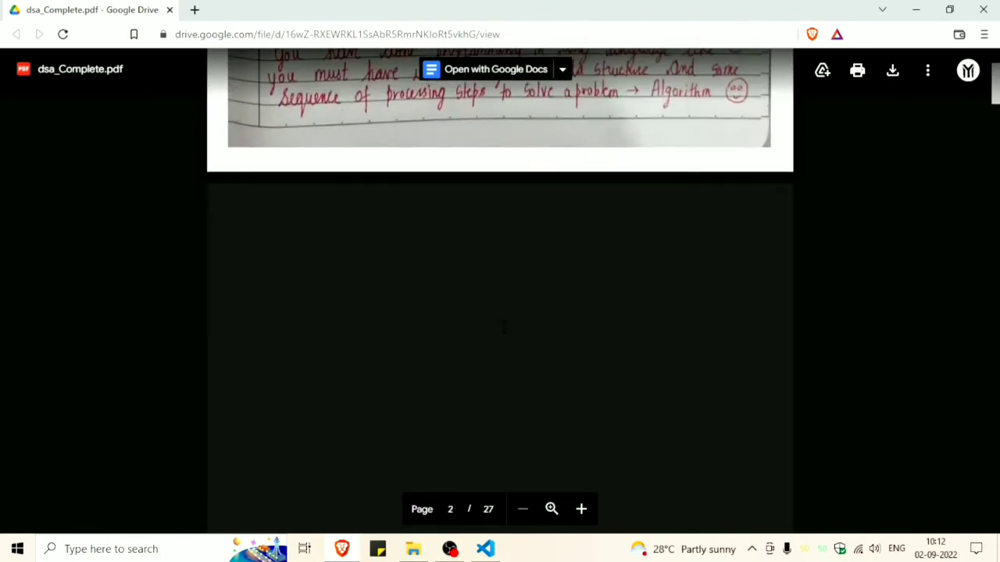
Step: Page down through the dsa_Complete.pdf preview in Google Drive to page 18
{"action": "scroll", "scroll_direction": "down", "scroll_amount": 3}
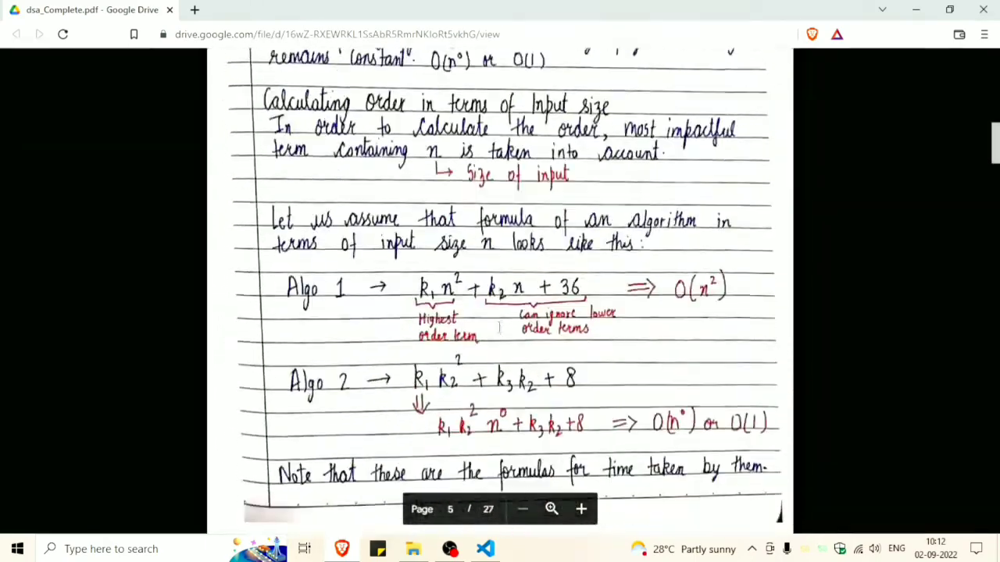
{"action": "scroll", "scroll_direction": "down", "scroll_amount": 3}
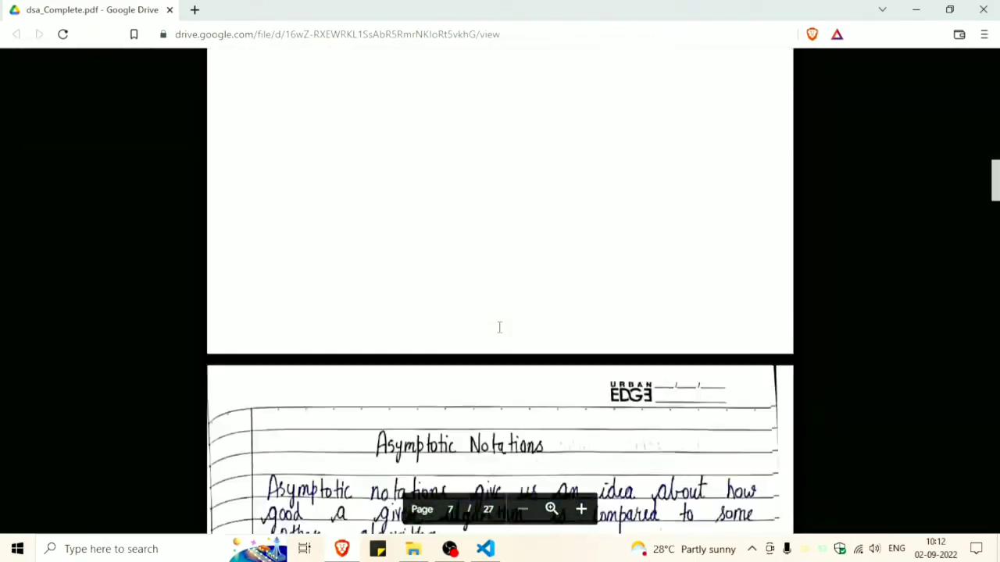
{"action": "scroll", "scroll_direction": "down", "scroll_amount": 3}
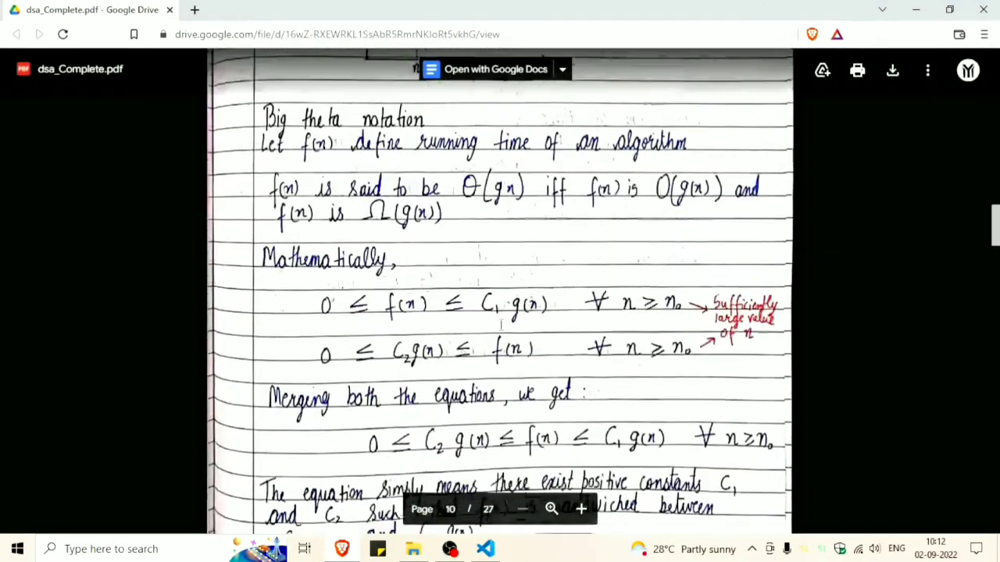
{"action": "scroll", "scroll_direction": "down", "scroll_amount": 3}
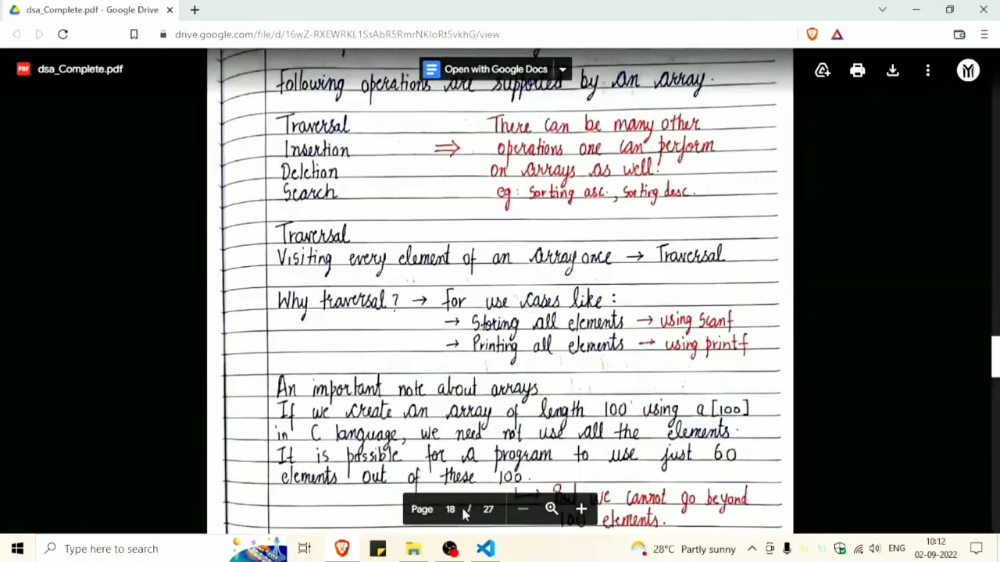
Step: Return to the VS Code note and start a new line with 'GOO'
{"action": "left_click", "coordinate": [484, 548]}
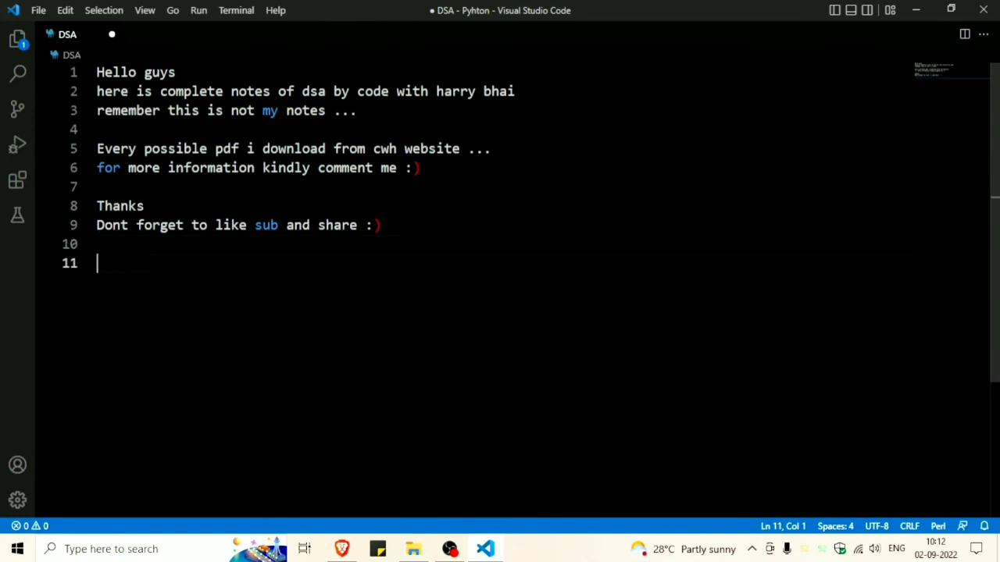
{"action": "type", "text": "GOO"}
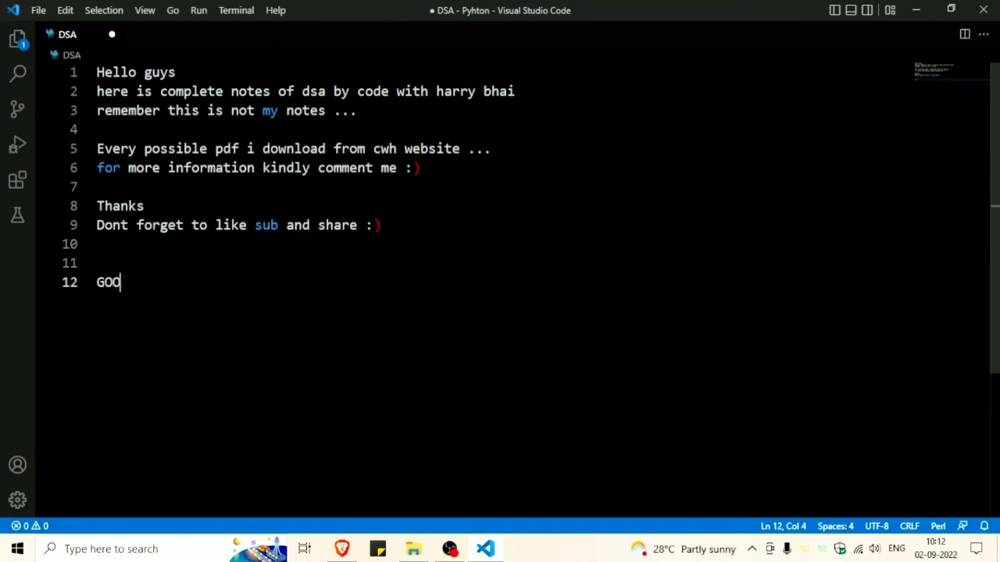